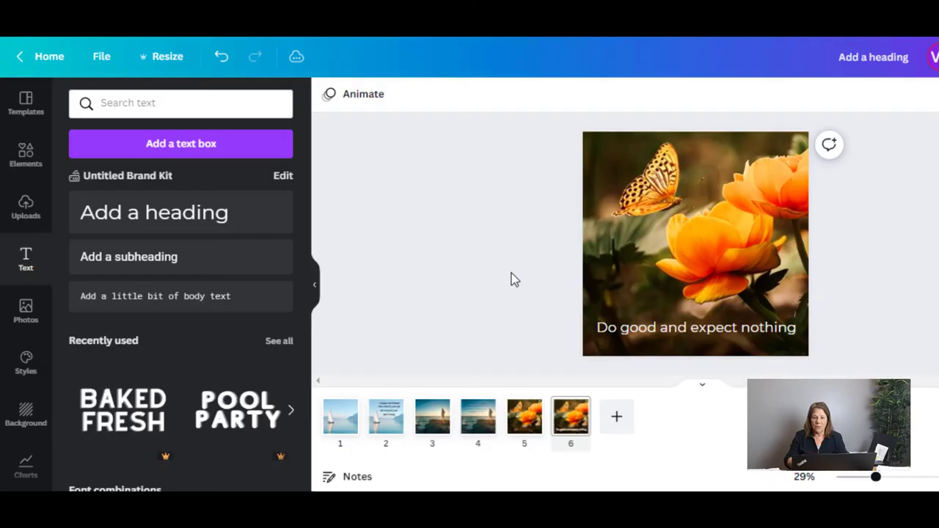
{"action": "mouse_move", "coordinate": [616, 417]}
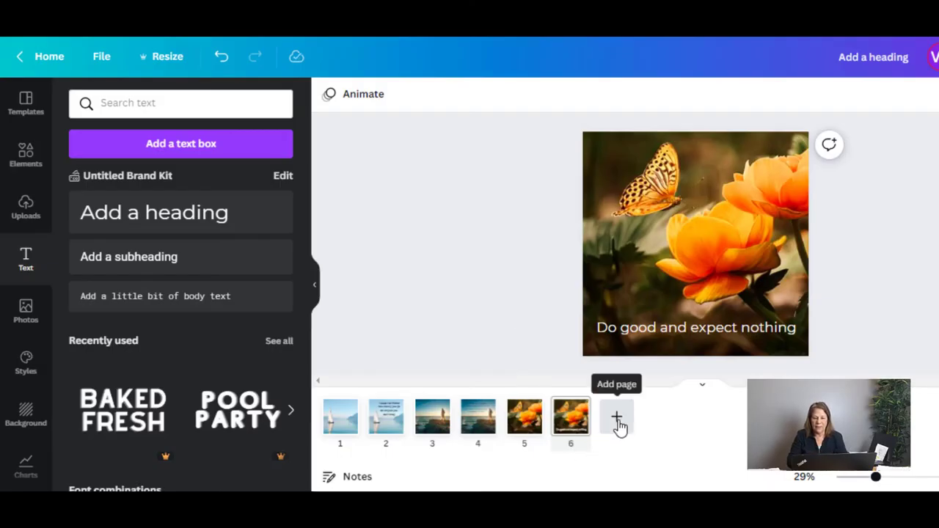
- Add a blank seventh page after page 6, then reselect the sixth quote page
{"action": "left_click", "coordinate": [615, 416]}
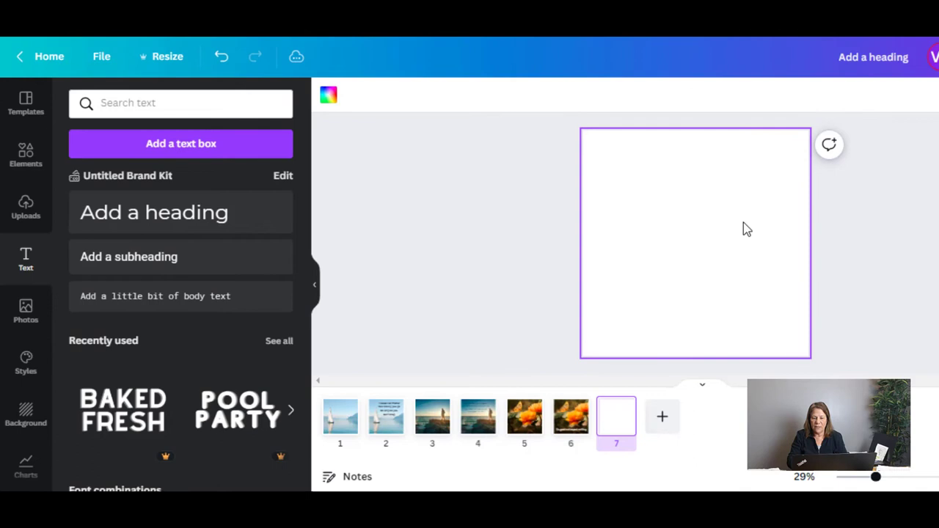
{"action": "mouse_move", "coordinate": [509, 110]}
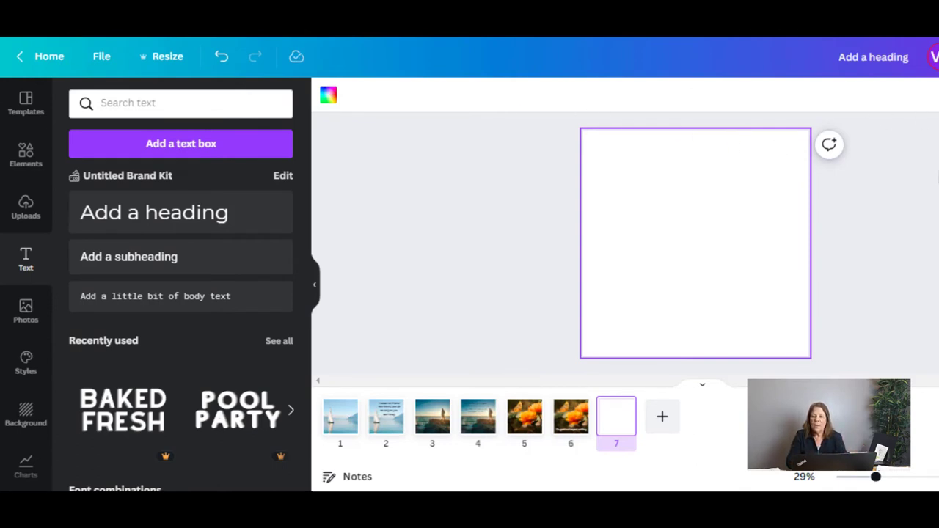
{"action": "left_click", "coordinate": [570, 416]}
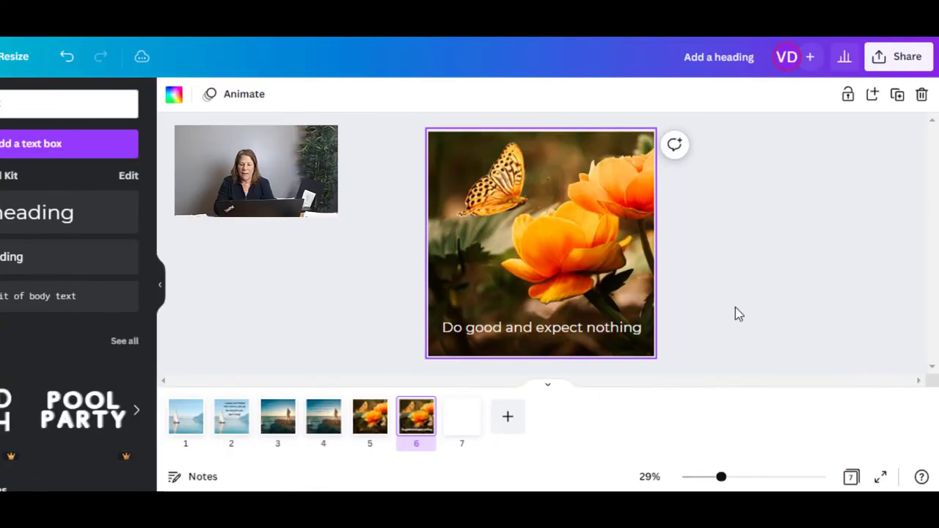
{"action": "mouse_move", "coordinate": [906, 57]}
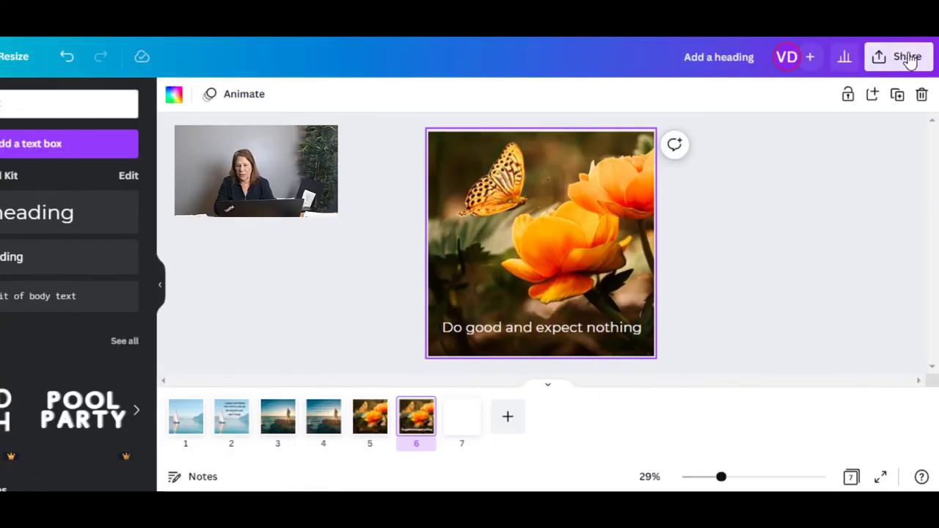
- Open Share and view the 'Link shared publicly' access options for anyone with the link
{"action": "left_click", "coordinate": [906, 57]}
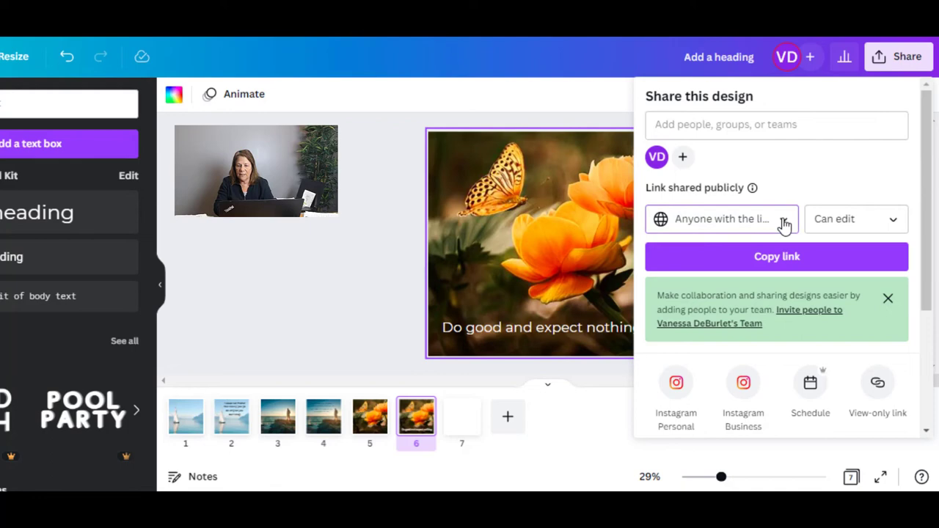
{"action": "left_click", "coordinate": [721, 218]}
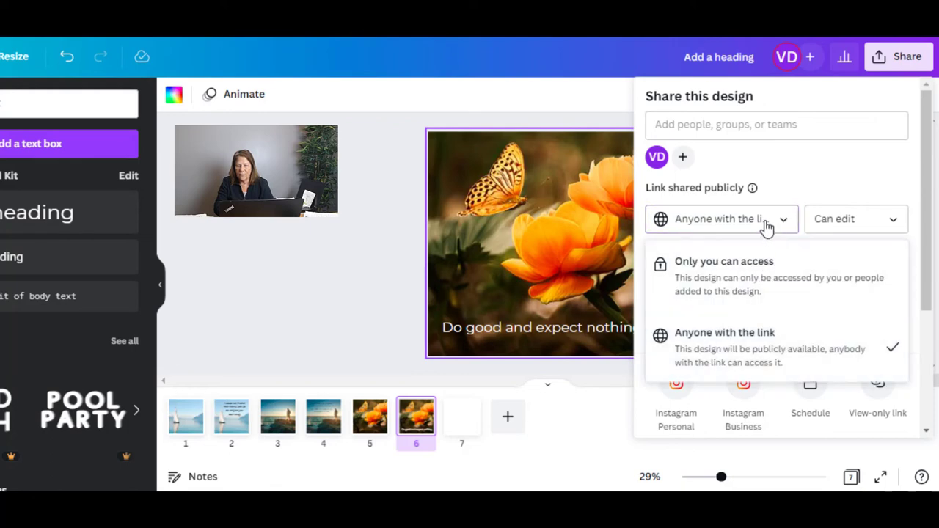